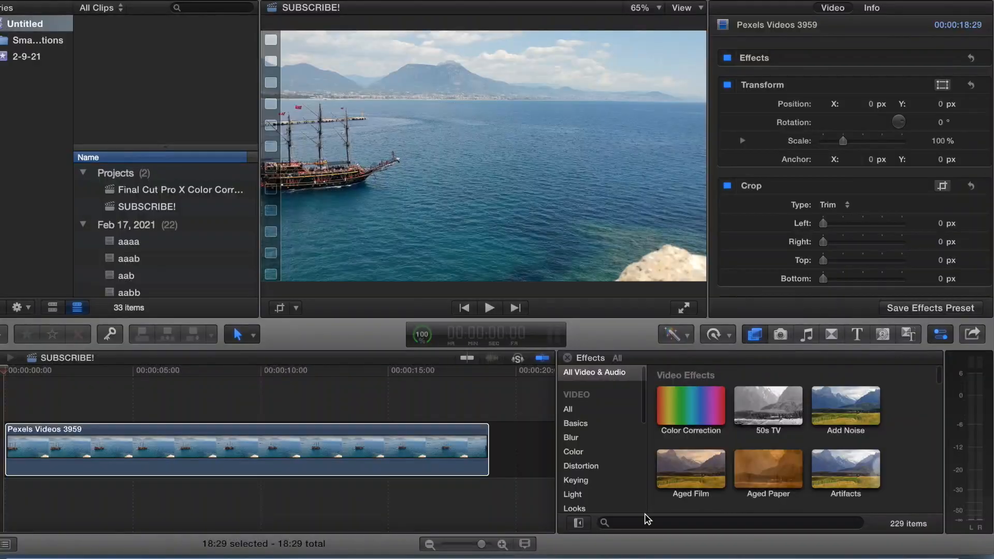
Step: Apply the Bad TV effect to the Pexels Videos 3959 clip from the Effects Browser
scroll("down", 3)
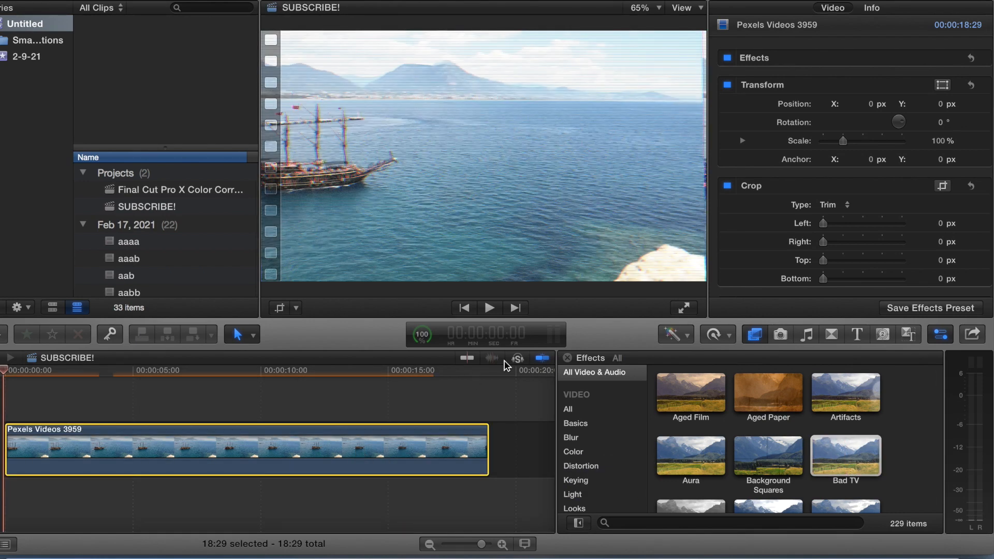
double_click(846, 455)
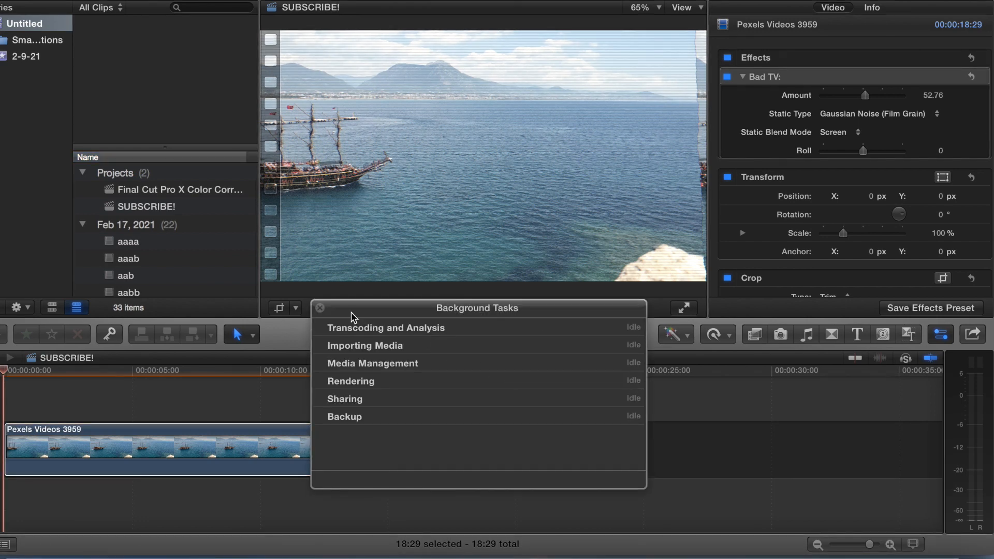
Step: Dismiss Background Tasks and preview the Bad TV static as White Noise
left_click(320, 309)
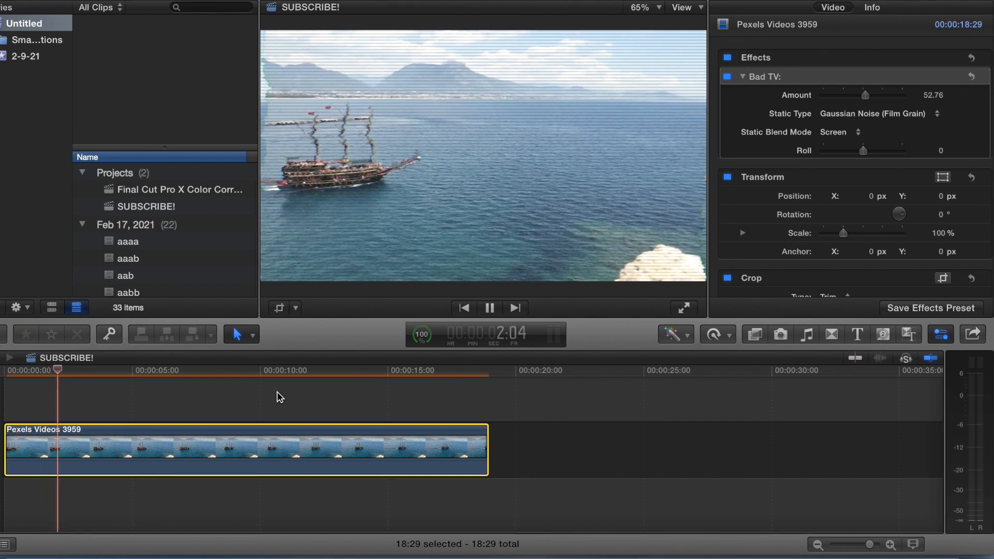
left_click(489, 308)
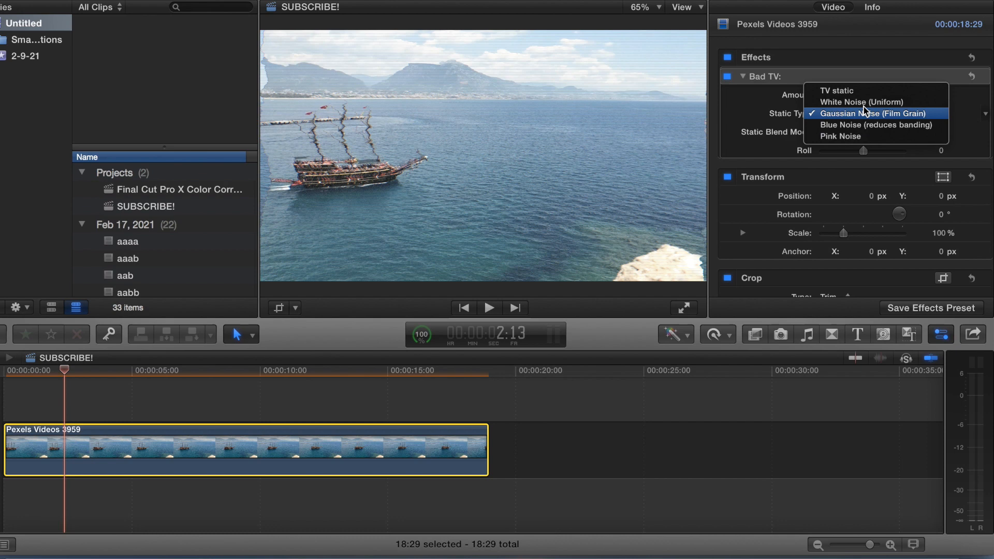
left_click(860, 102)
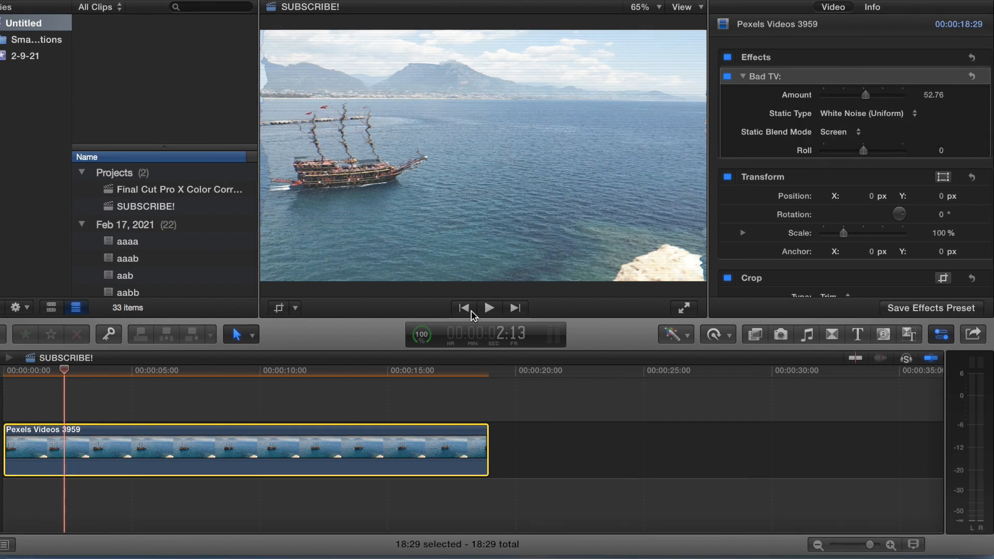
left_click(488, 308)
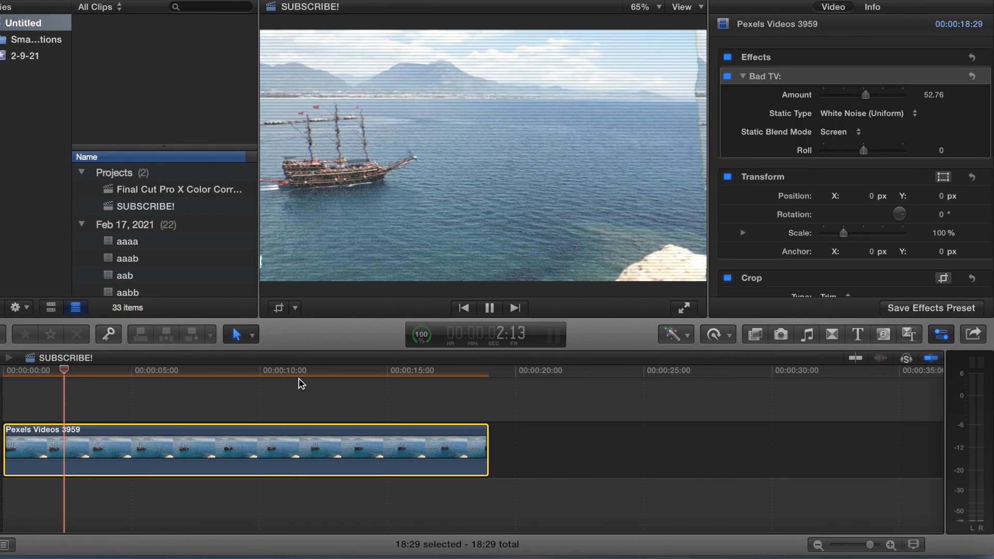
left_click(488, 308)
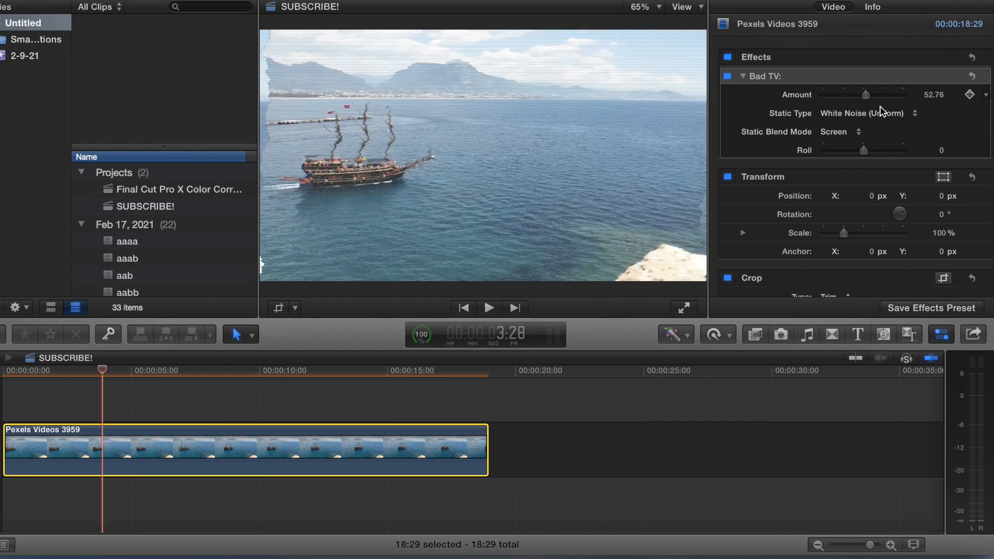
Step: Preview TV static and keep it as the Bad TV static type
left_click(845, 113)
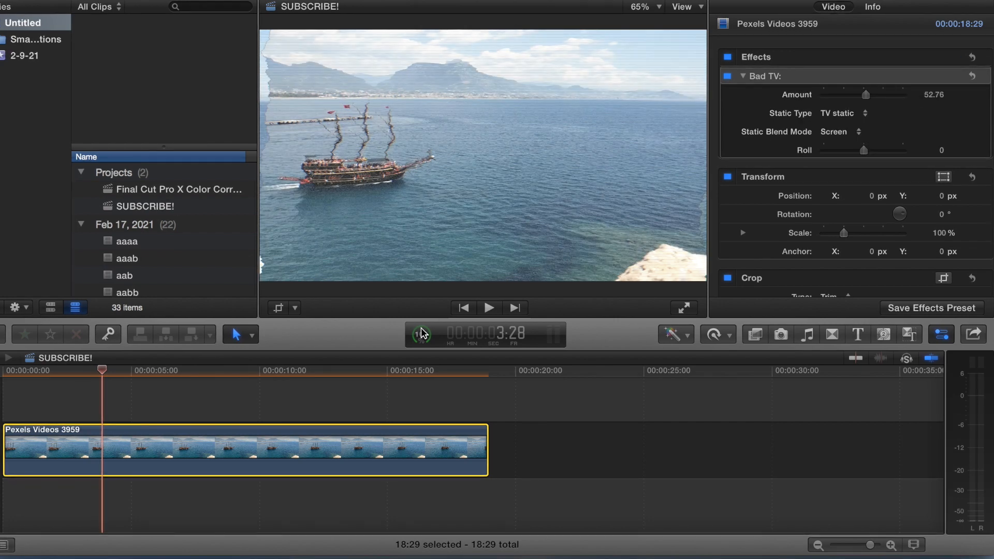
left_click(488, 308)
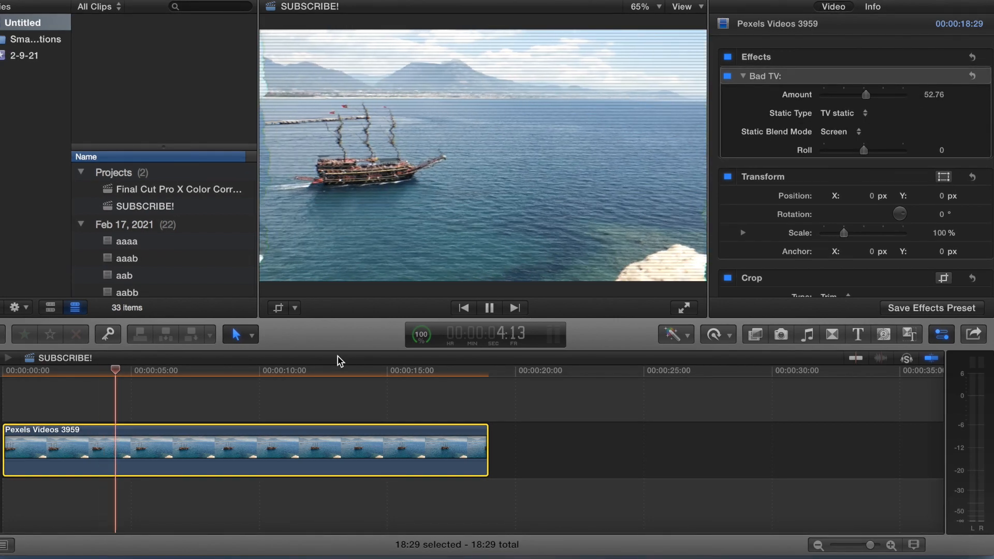
left_click(489, 309)
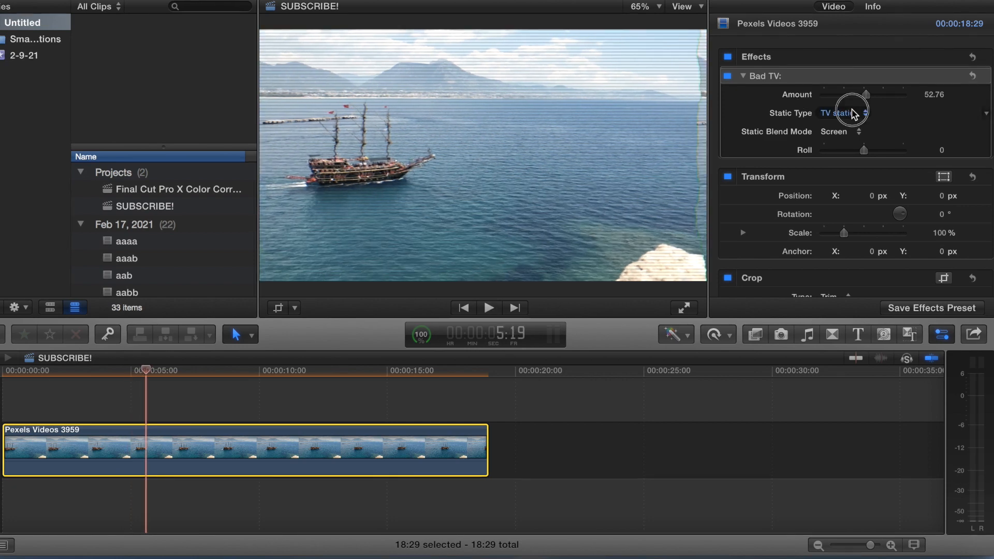
left_click(843, 113)
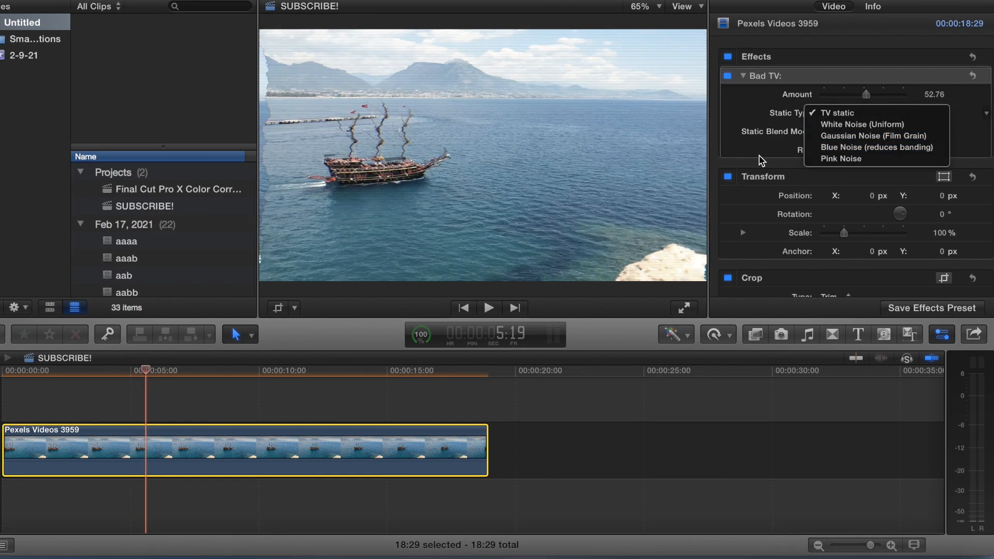
left_click(836, 113)
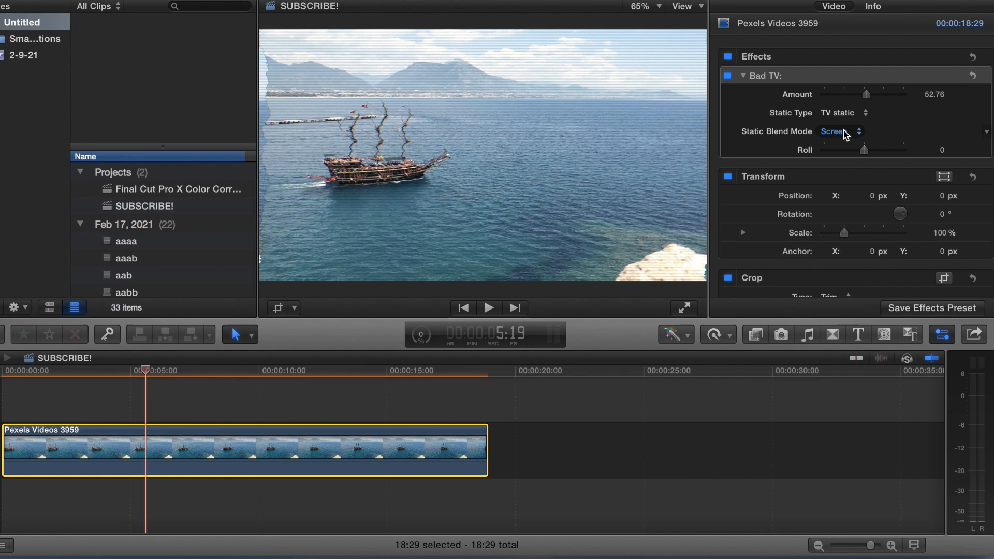
Step: Set the Bad TV static blend mode to Vivid Light
left_click(839, 131)
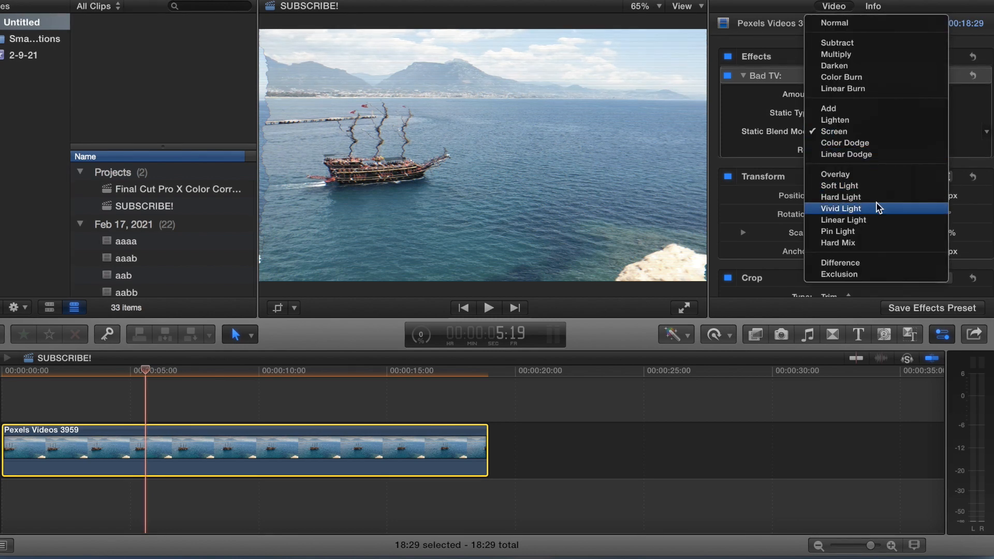
left_click(841, 208)
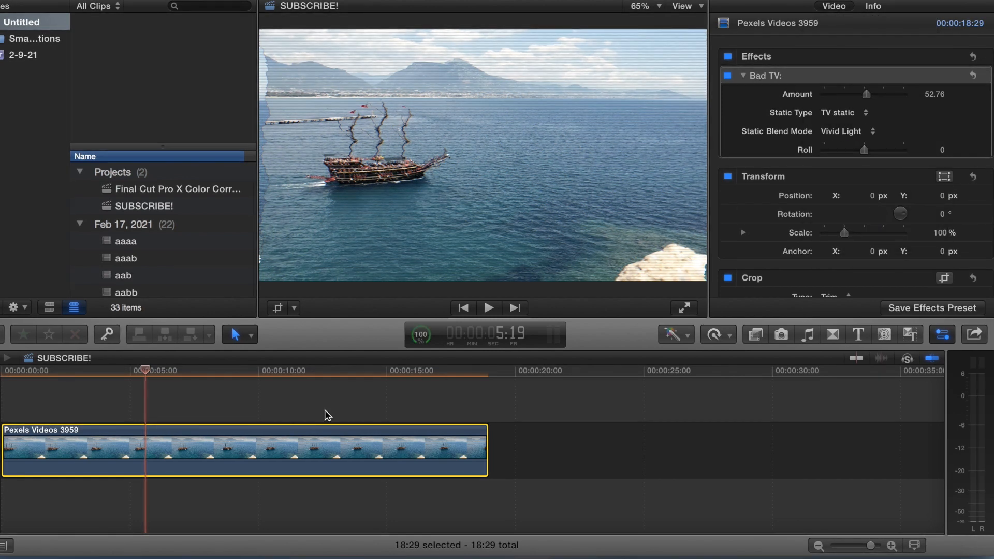
left_click(279, 370)
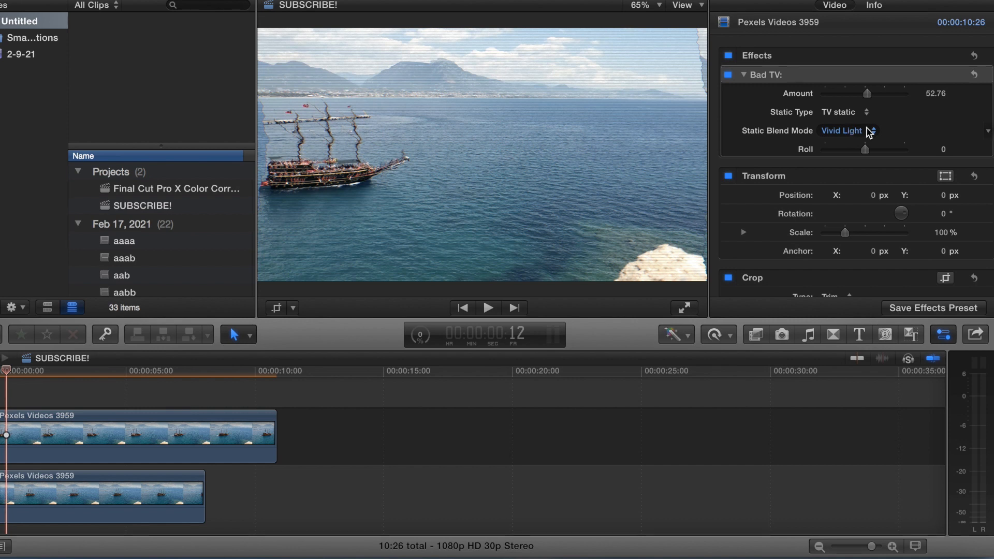
Step: Try Lighten and Darken blend modes, then switch the static type to Pink Noise
left_click(847, 130)
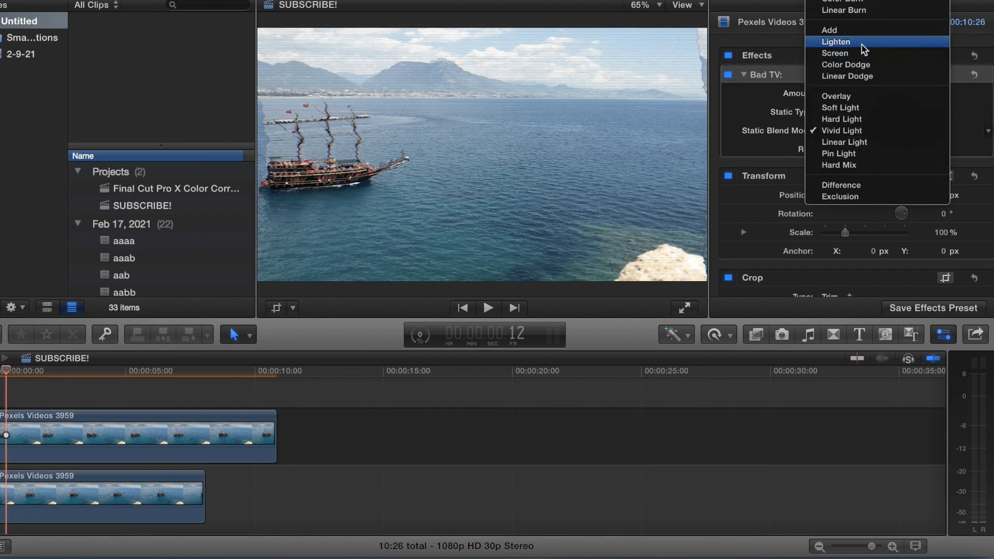
left_click(835, 41)
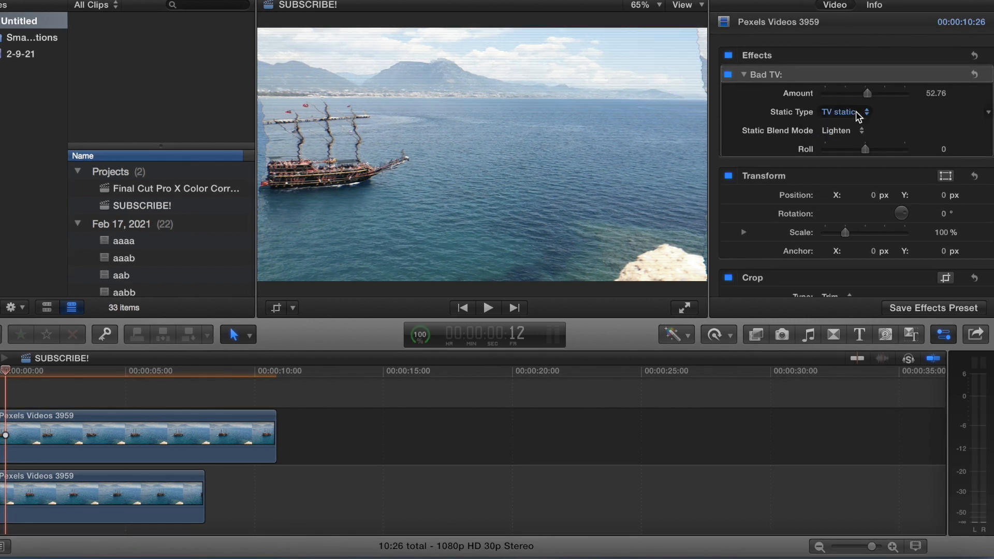
left_click(839, 130)
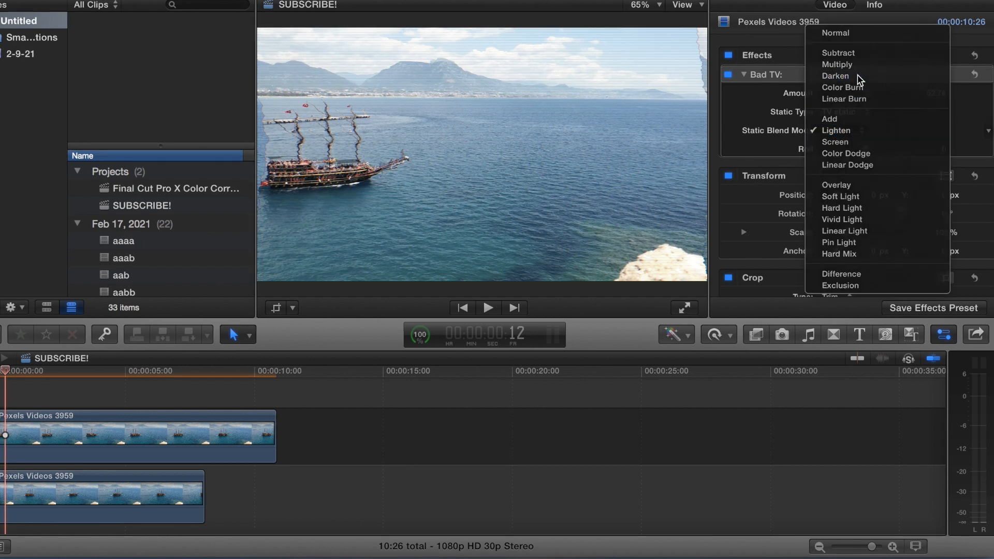
left_click(834, 76)
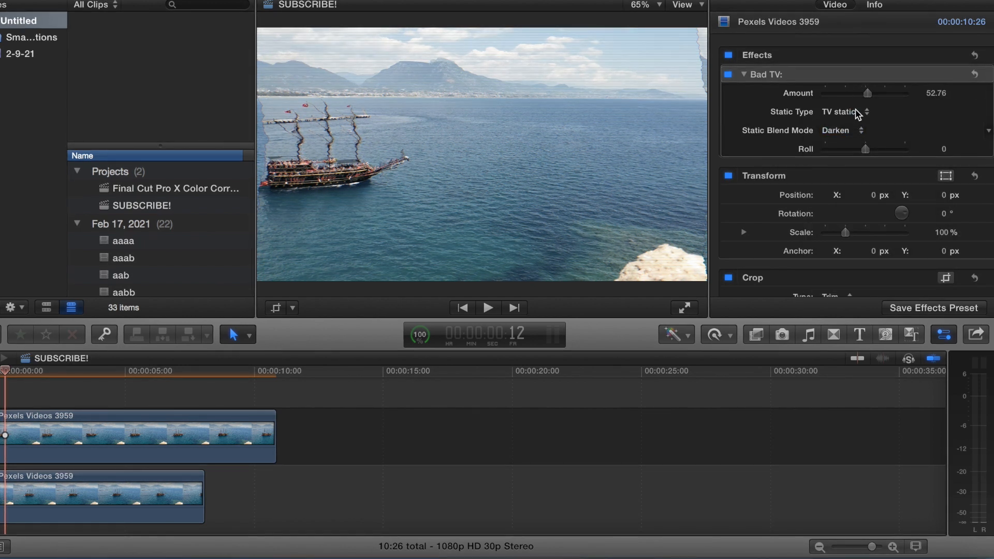
left_click(844, 112)
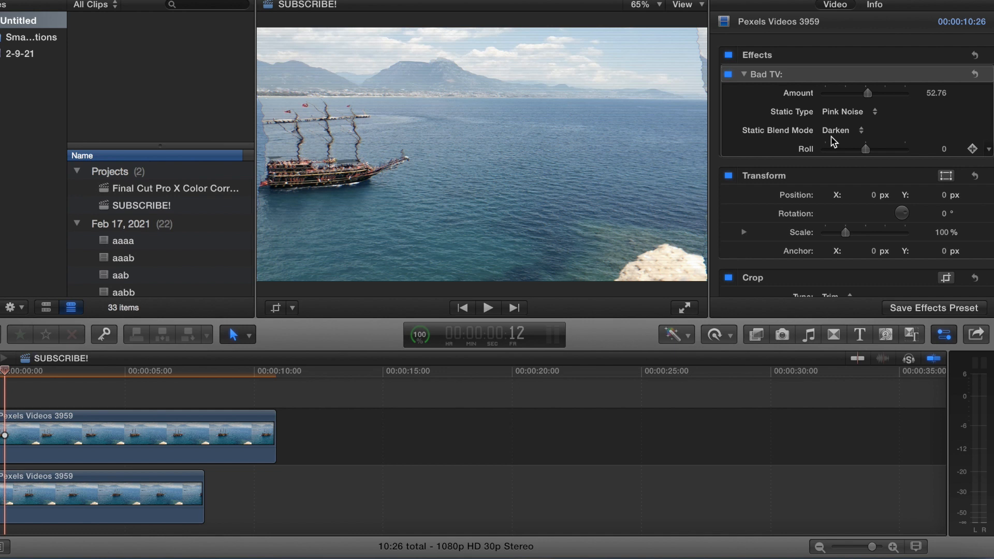
Step: Try Hard Light, settle on Hard Mix as the blend mode, and preview the clip
left_click(843, 130)
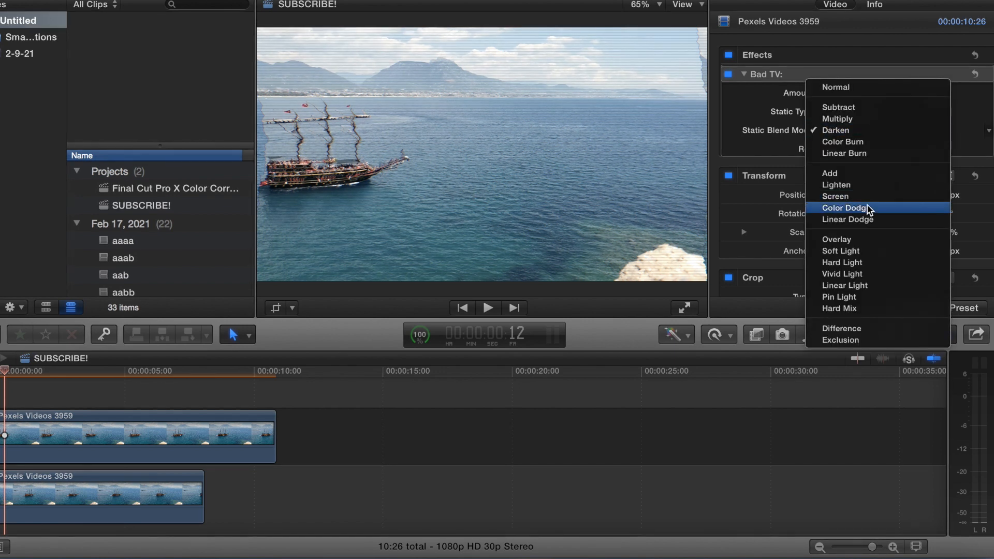
left_click(838, 262)
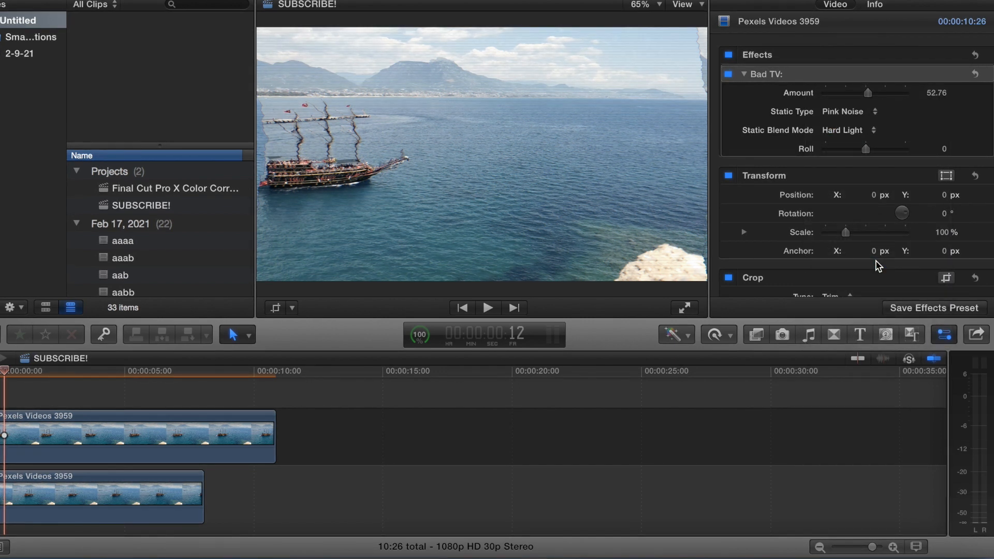
left_click(846, 130)
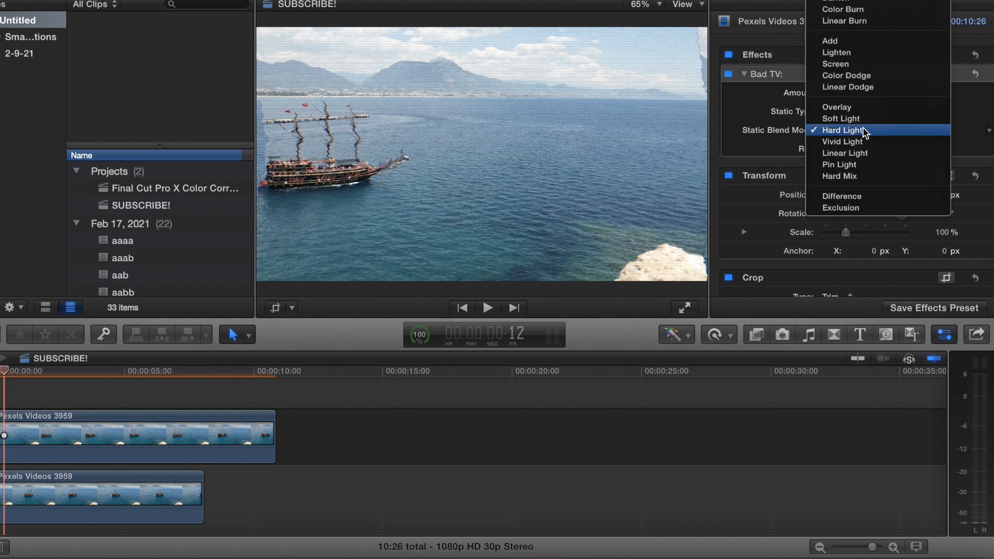
left_click(840, 176)
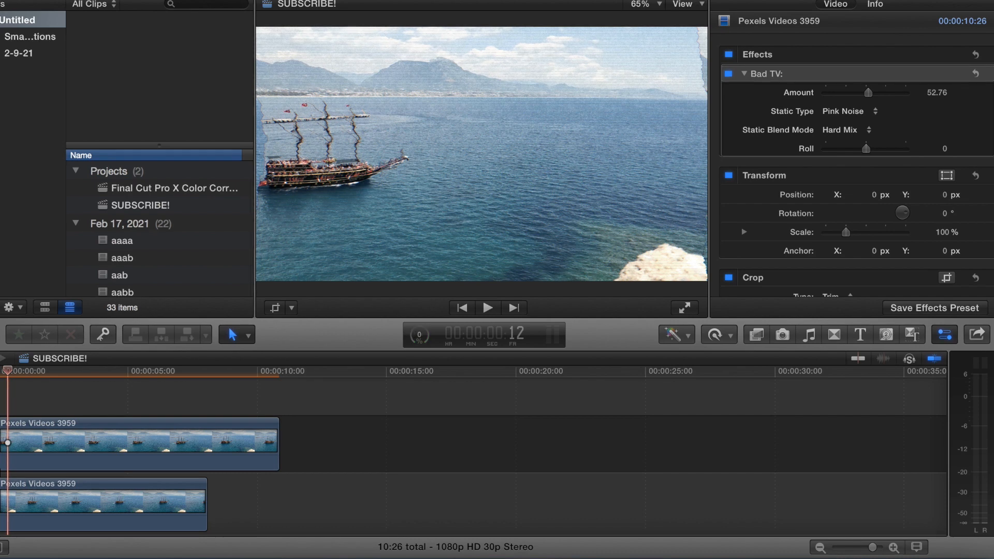
left_click(486, 307)
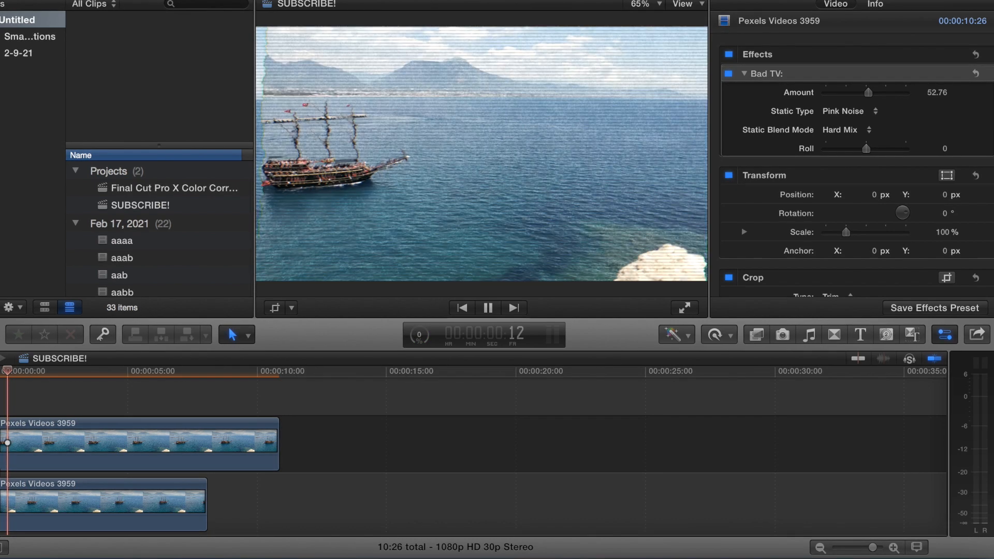
left_click(487, 307)
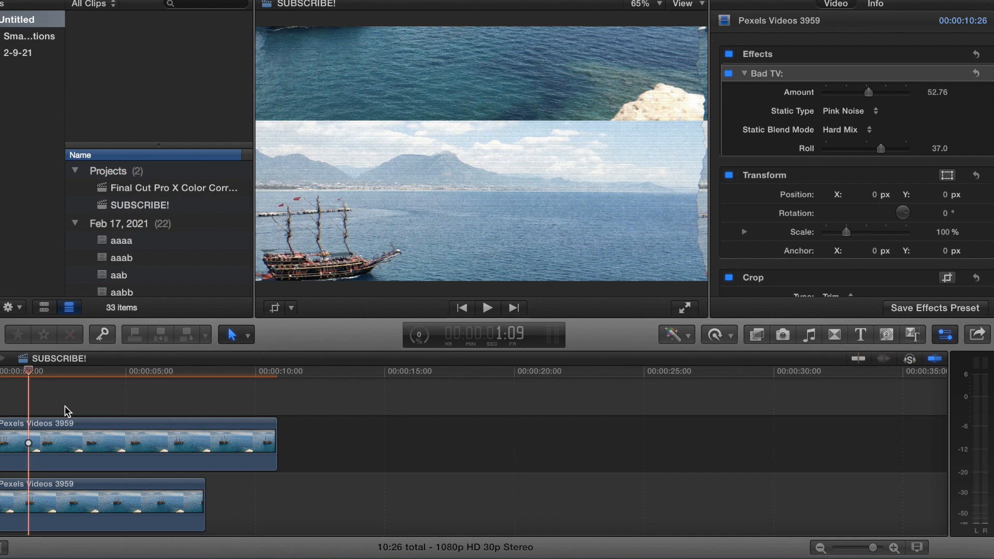
Step: Preview the clip playing with the Bad TV roll of 37
left_click(487, 308)
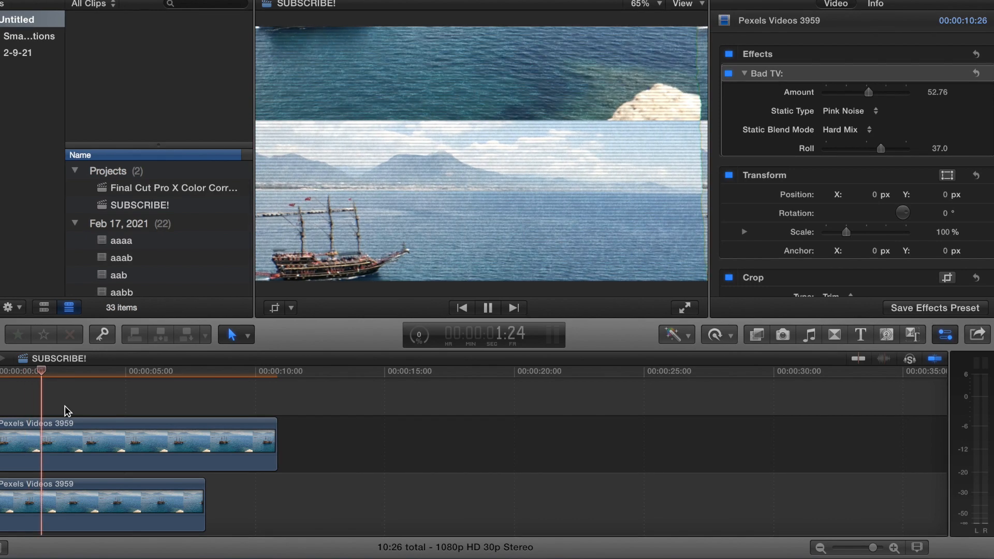
left_click(487, 307)
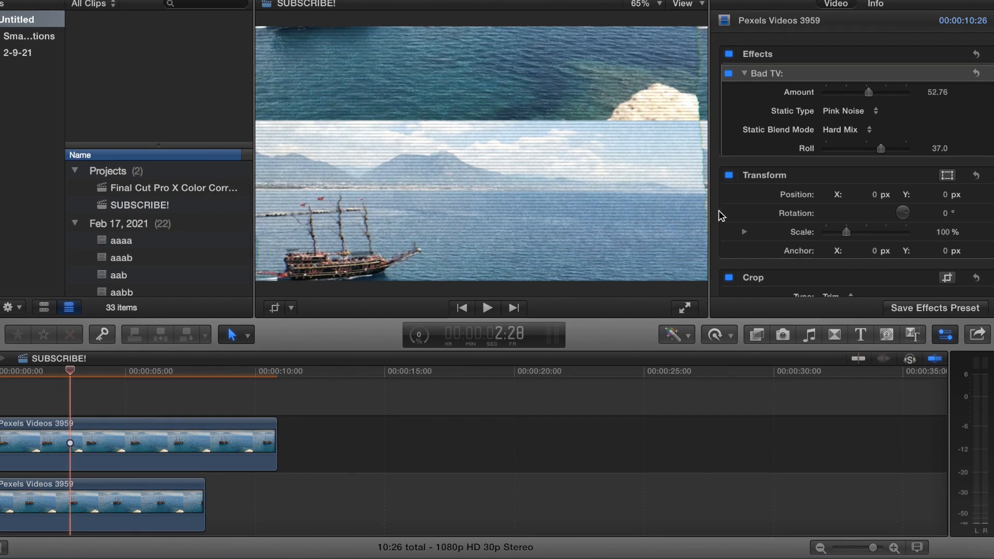